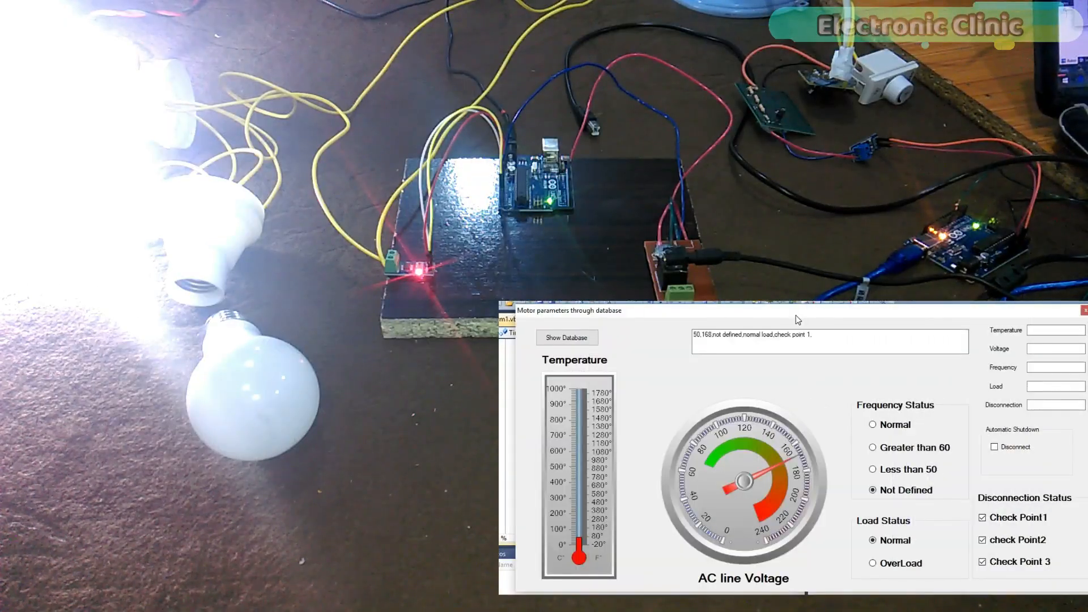
Display the parsed reading: temperature 50, voltage 173, frequency not defined, normal load, check point 1.
{"action": "left_click", "coordinate": [567, 338]}
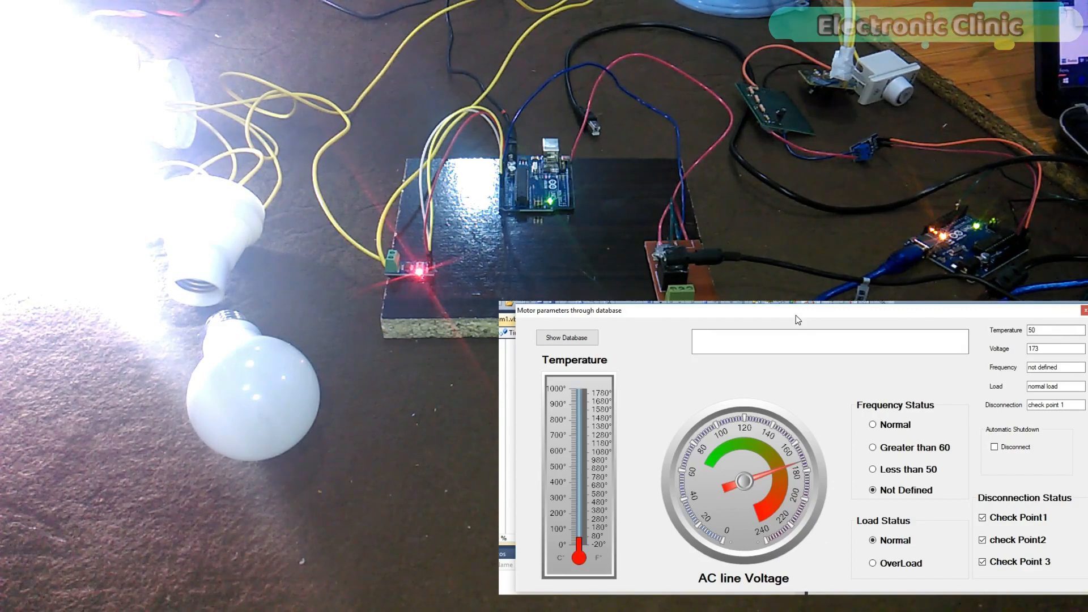
Enable the Disconnect checkbox so automatic shutdown becomes active.
{"action": "left_click", "coordinate": [567, 338]}
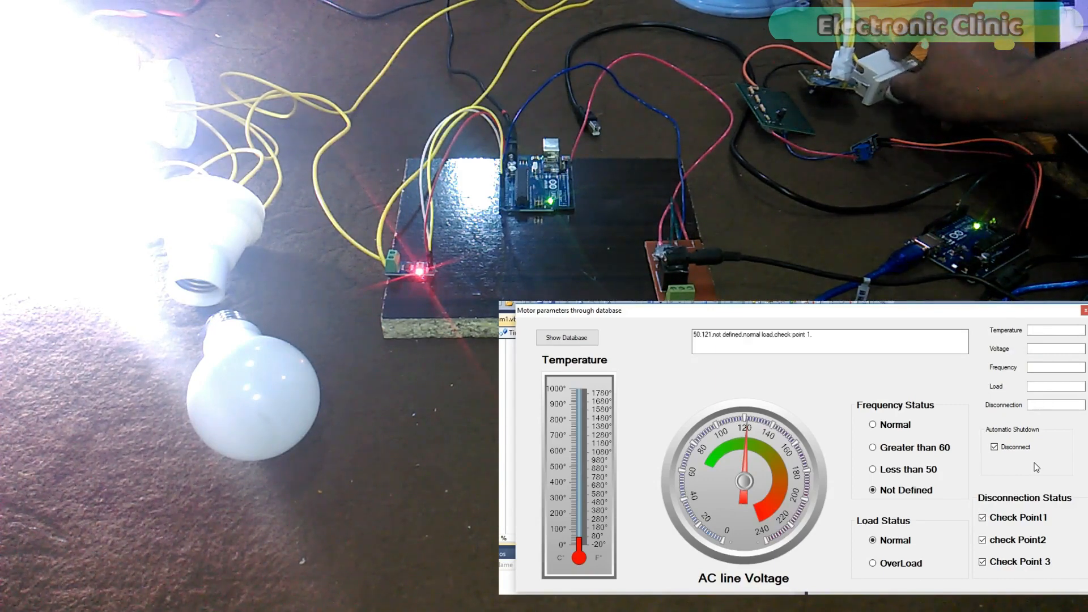
Clear the Disconnect checkbox so automatic shutdown is disabled again.
{"action": "left_click", "coordinate": [567, 337]}
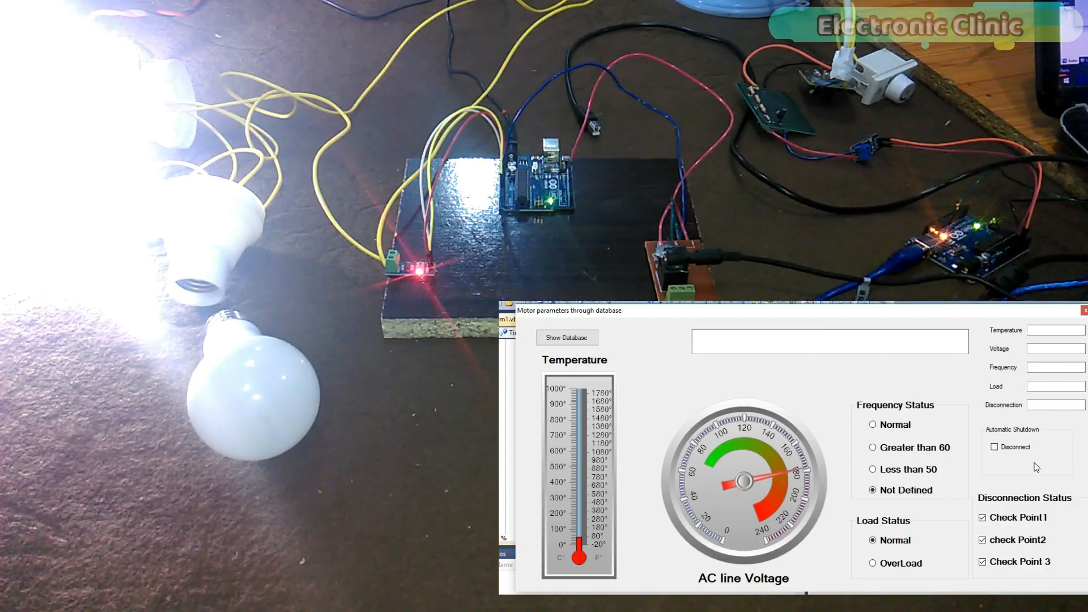
{"action": "left_click", "coordinate": [567, 337]}
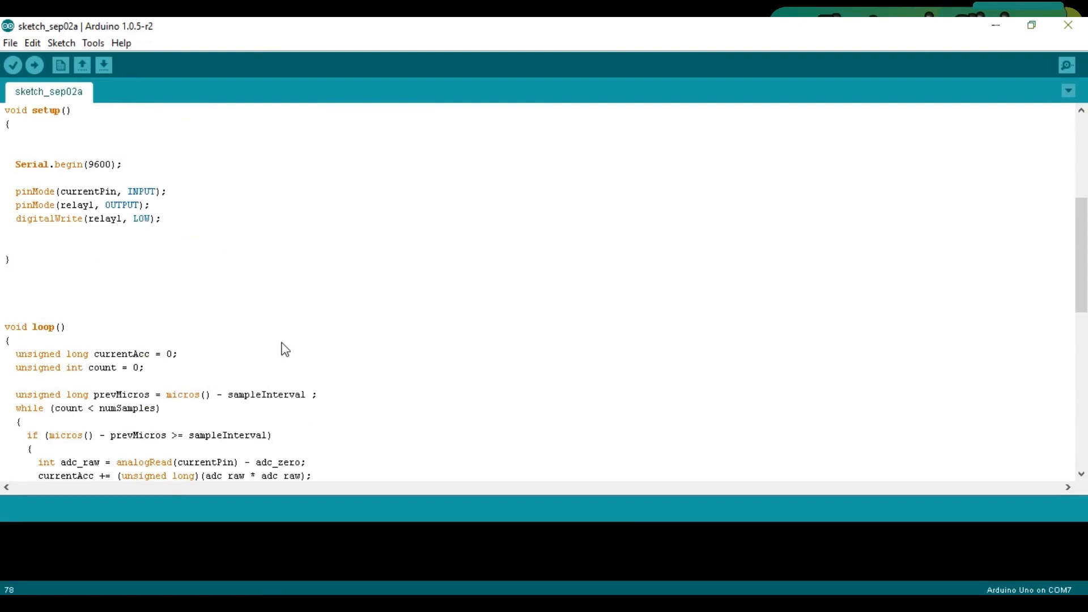
Scroll to the sketch's declarations: current pin 1, relay 13, 100 ms sample, 250 samples, ADC zero 510.
{"action": "scroll", "scroll_direction": "up", "scroll_amount": 3}
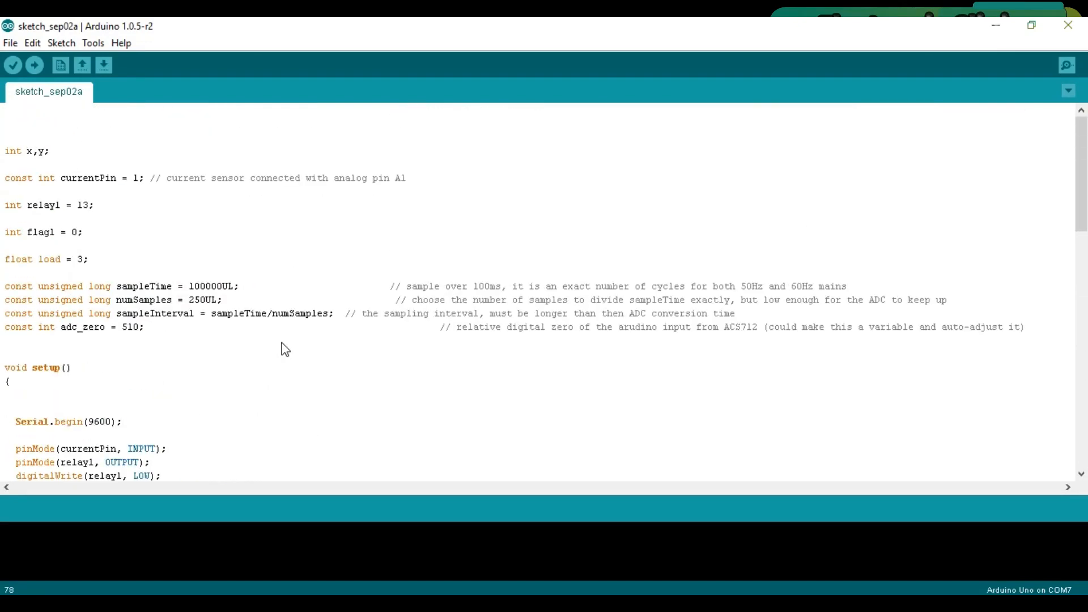
{"action": "mouse_move", "coordinate": [259, 234]}
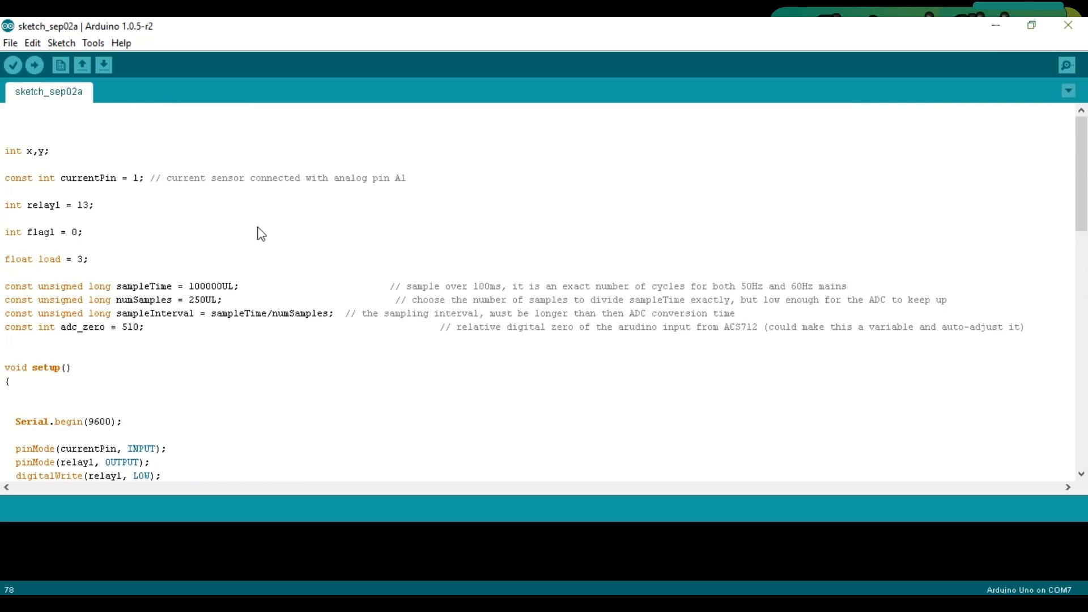
{"action": "mouse_move", "coordinate": [494, 381]}
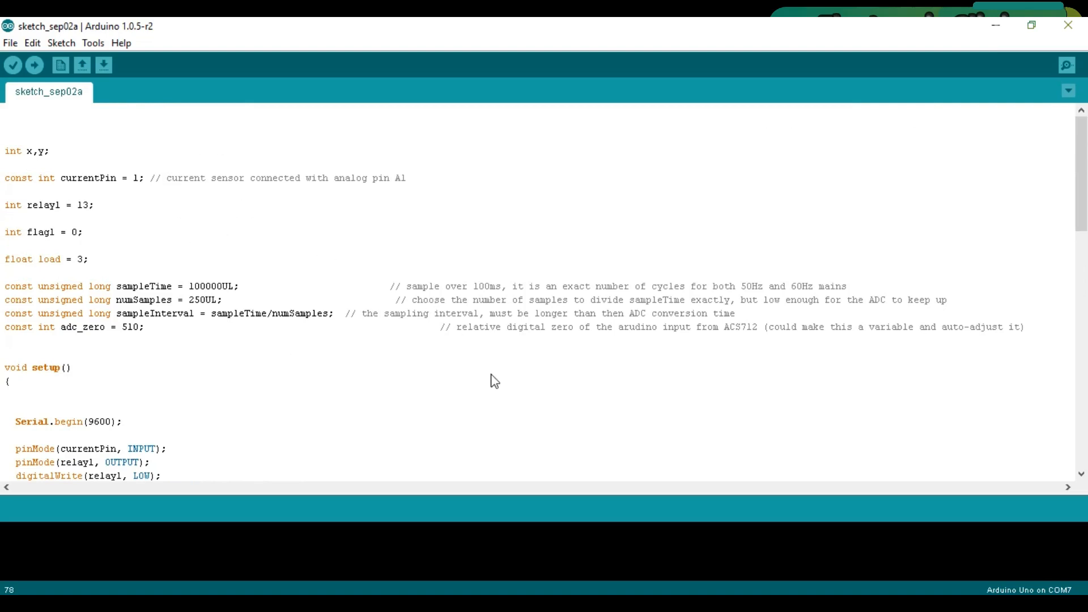